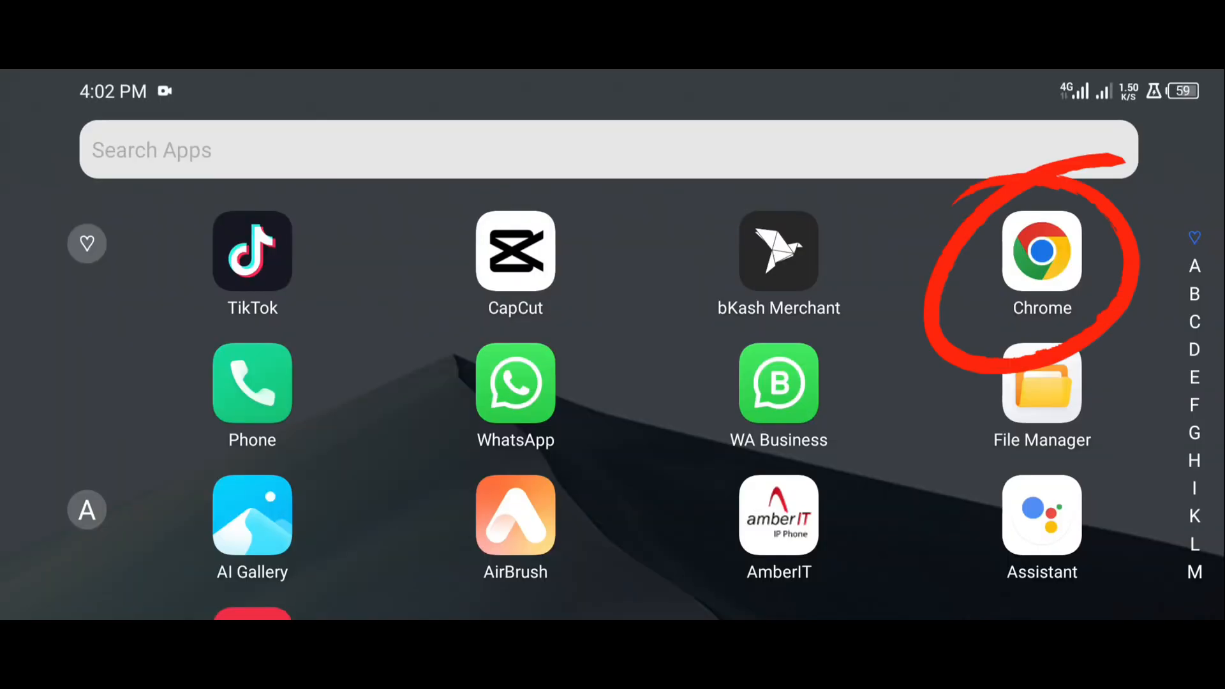
Launch Chrome from the app drawer and focus its address bar.
{"action": "left_click", "coordinate": [1042, 252]}
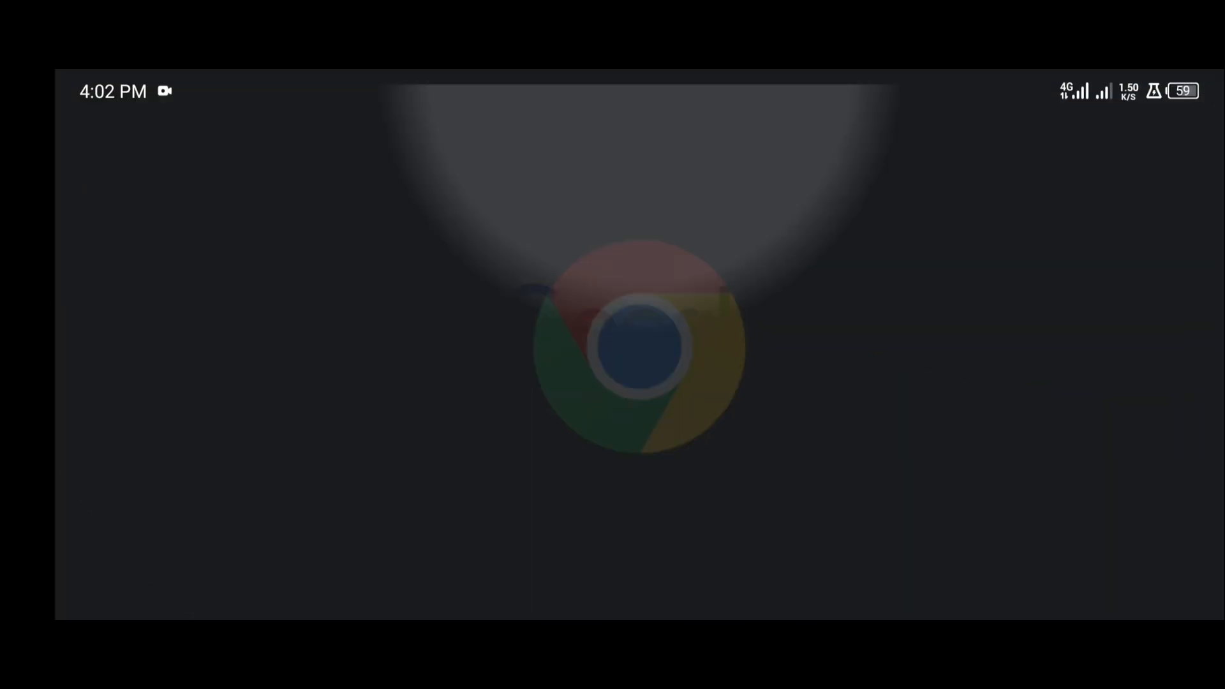
{"action": "left_click", "coordinate": [638, 349]}
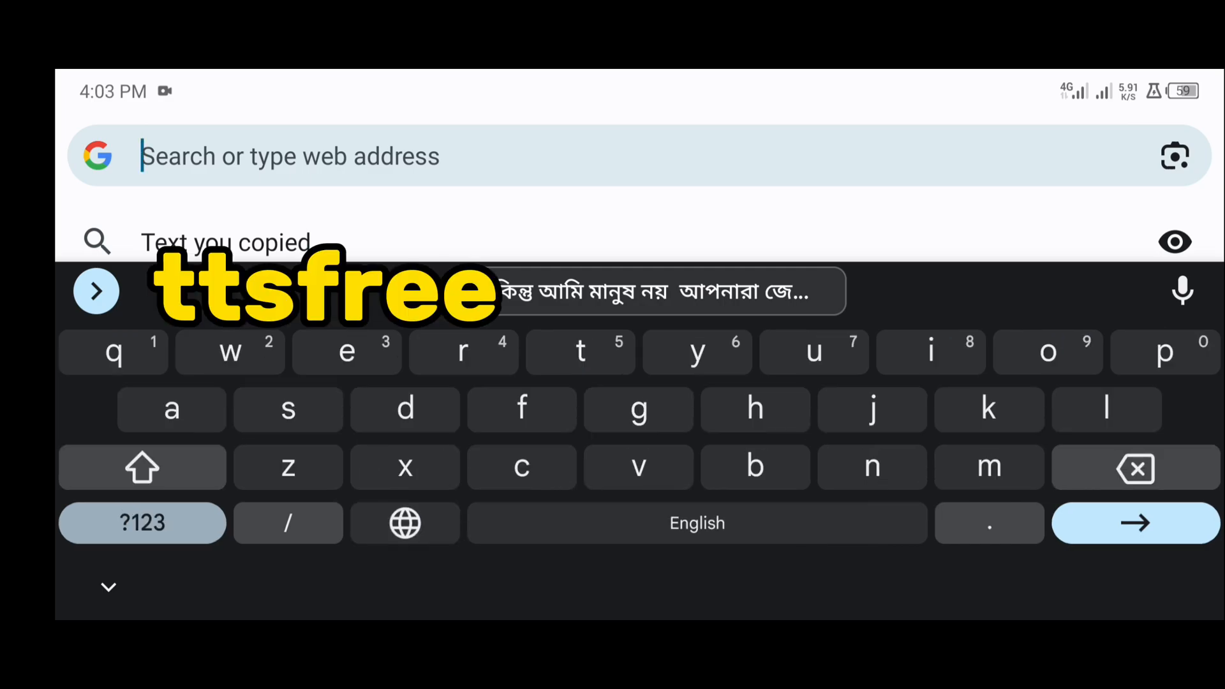
Search Google for 'ttsfree' and open the TTSFree.com result.
{"action": "type", "text": "ttsfree&oq=ttsfree&gs_lcrp=EgZjaHJvbWUqBggAEI"}
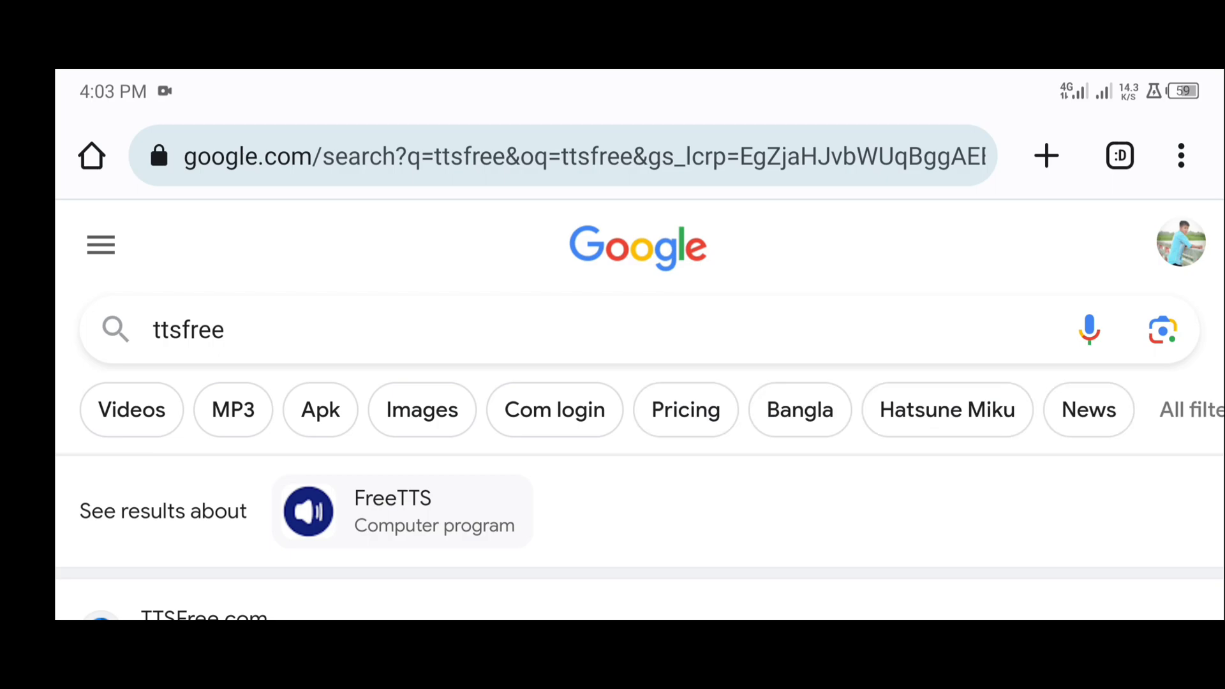
{"action": "scroll", "scroll_direction": "down", "scroll_amount": 3}
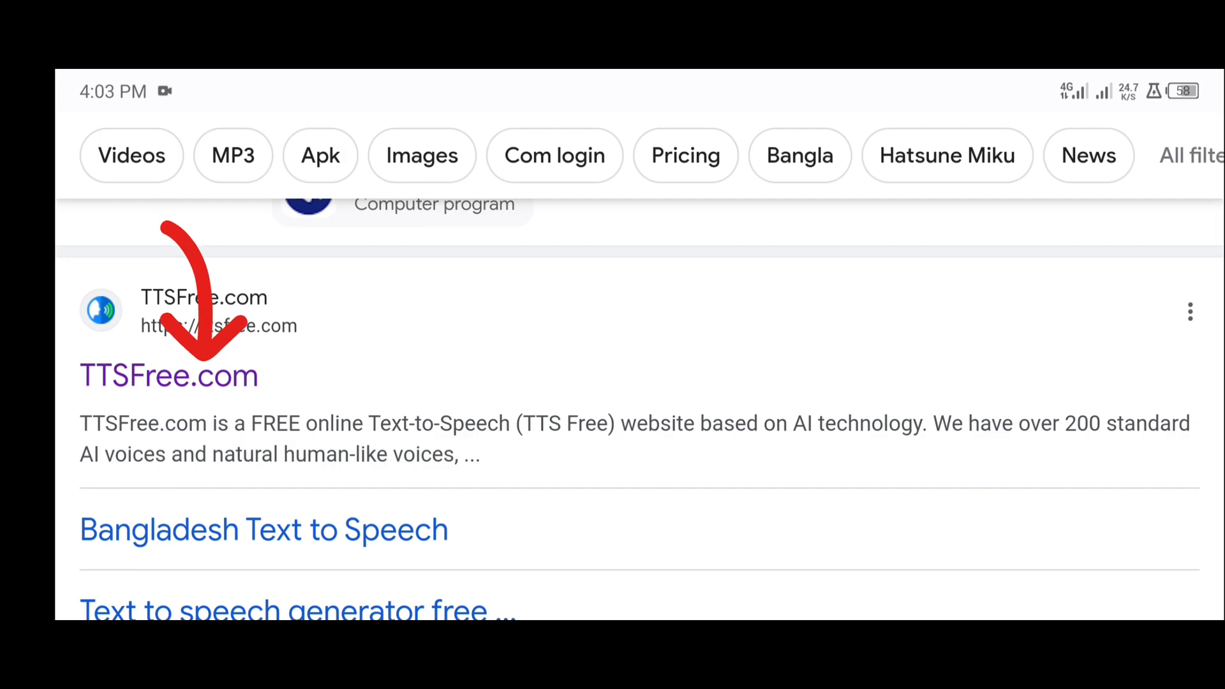
{"action": "left_click", "coordinate": [168, 375]}
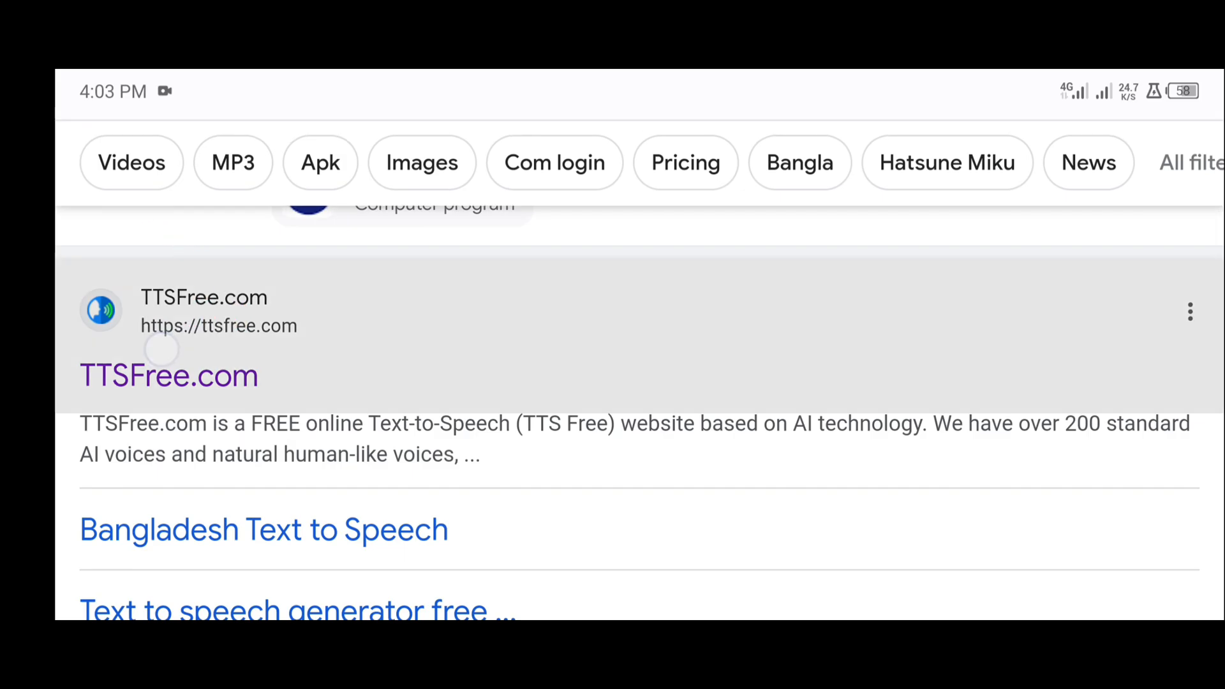
{"action": "left_click", "coordinate": [167, 375]}
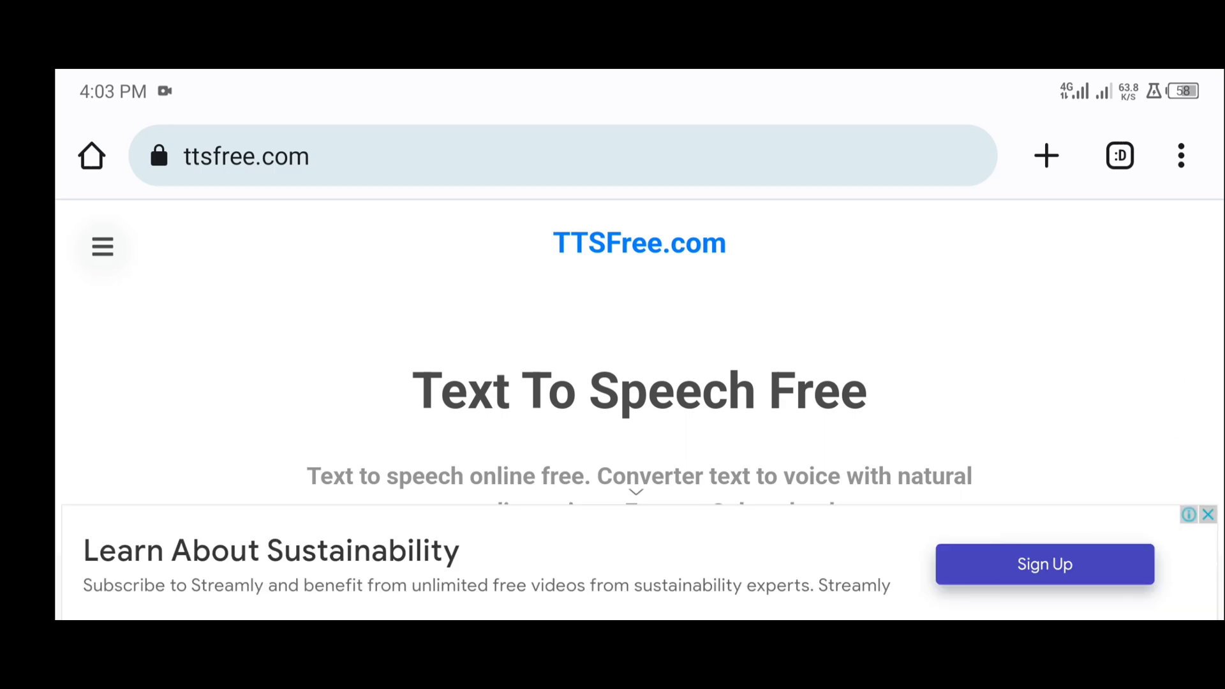
{"action": "scroll", "scroll_direction": "down", "scroll_amount": 3}
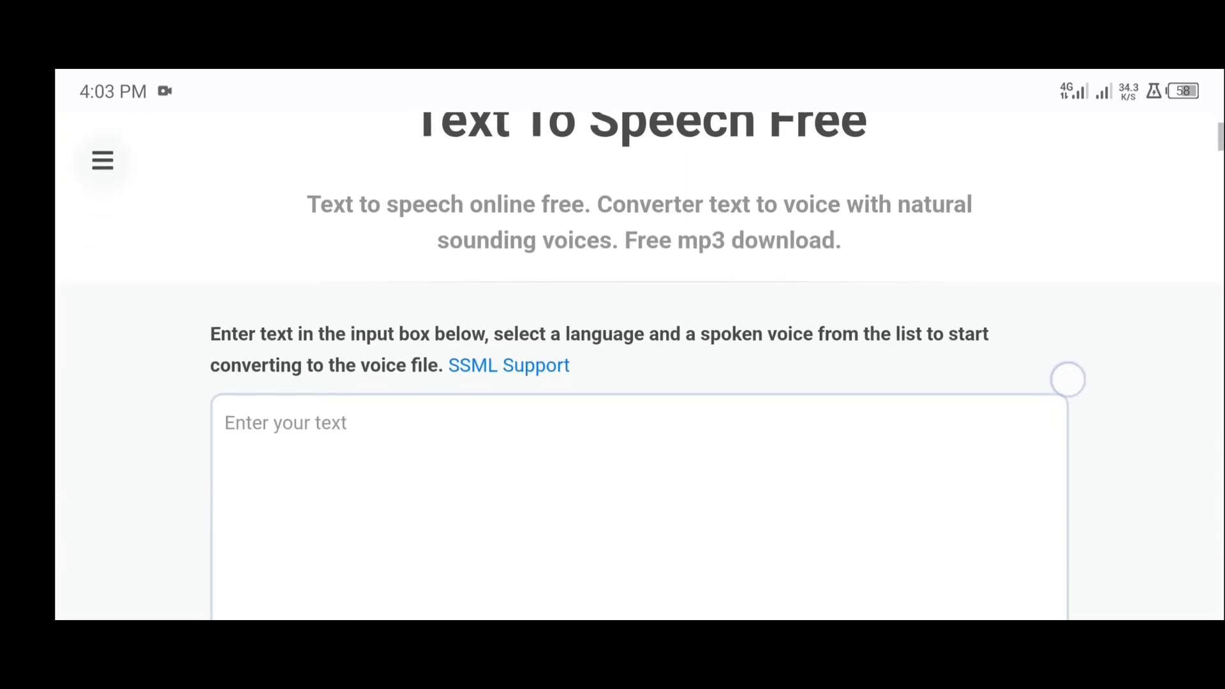
{"action": "scroll", "scroll_direction": "down", "scroll_amount": 3}
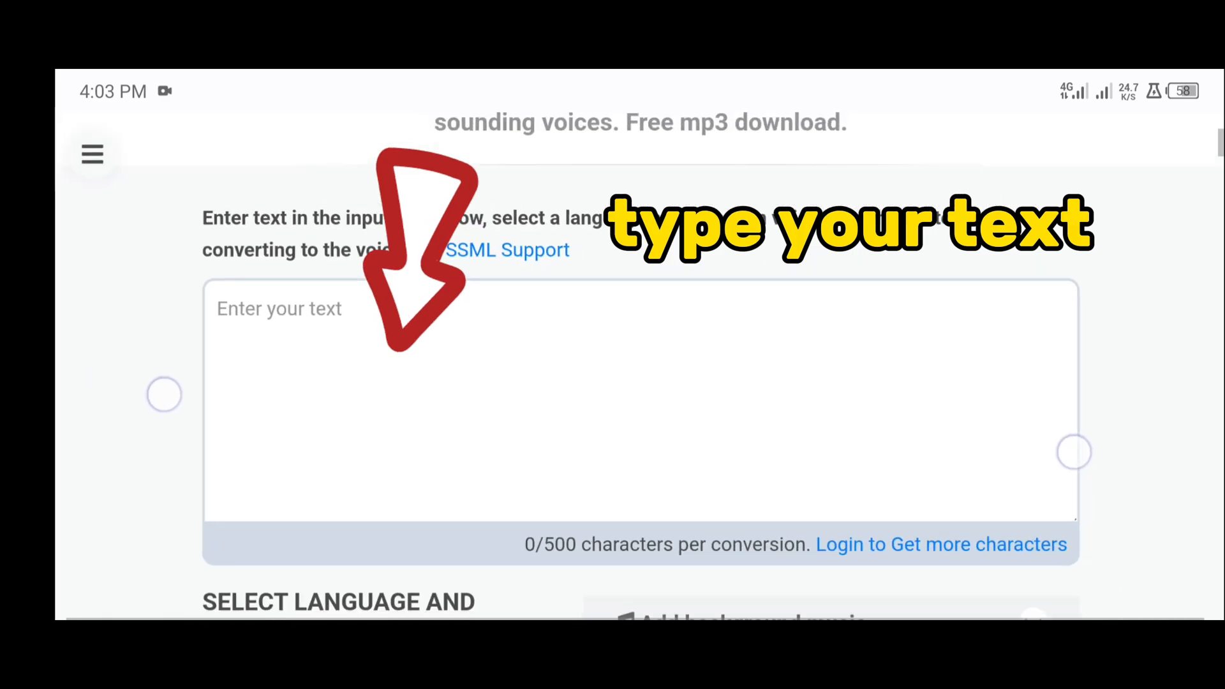
{"action": "scroll", "scroll_direction": "down", "scroll_amount": 3}
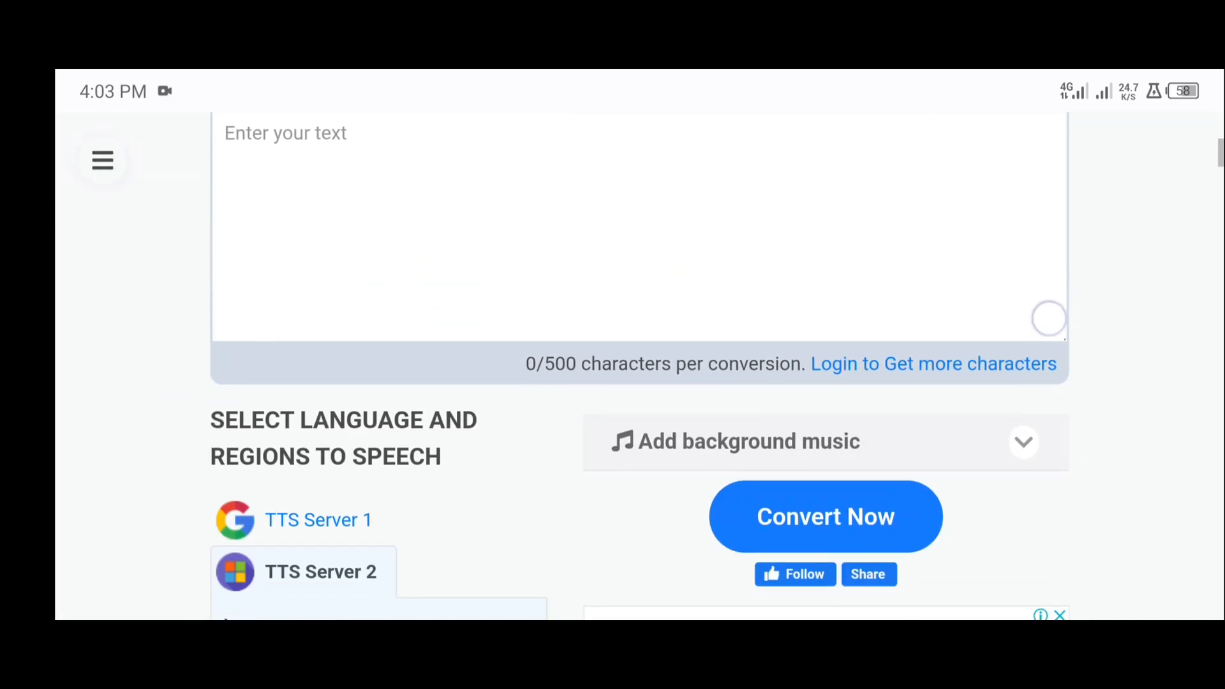
{"action": "scroll", "scroll_direction": "down", "scroll_amount": 3}
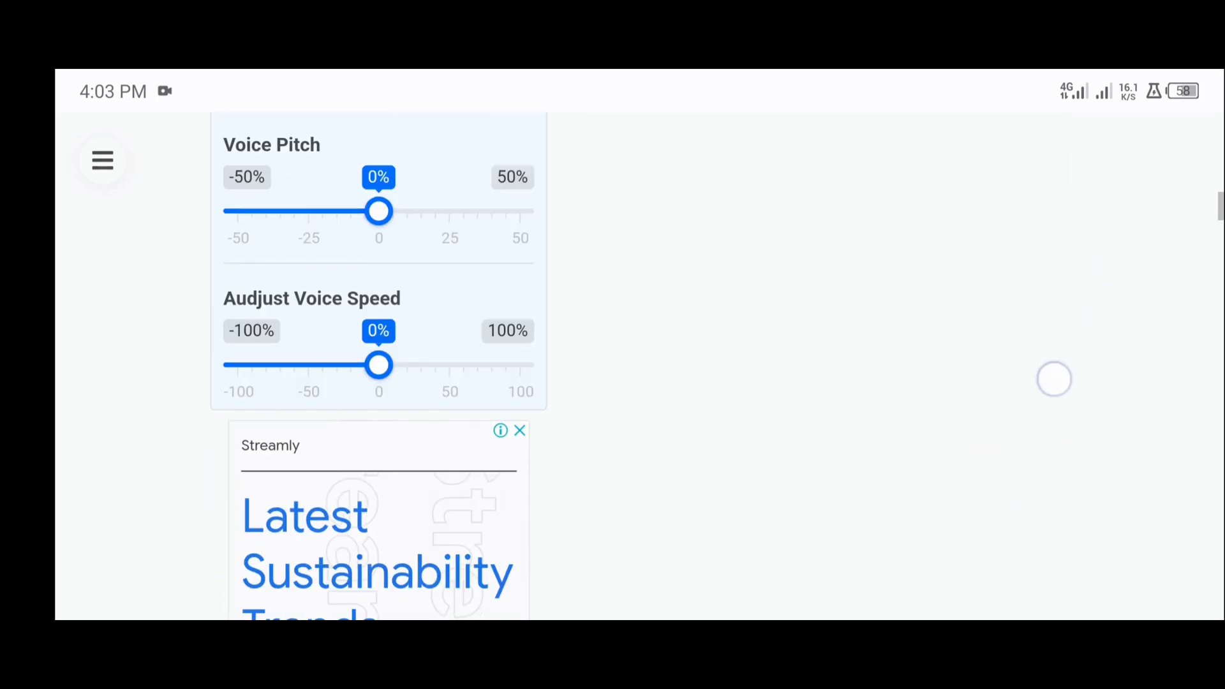
{"action": "scroll", "scroll_direction": "up", "scroll_amount": 3}
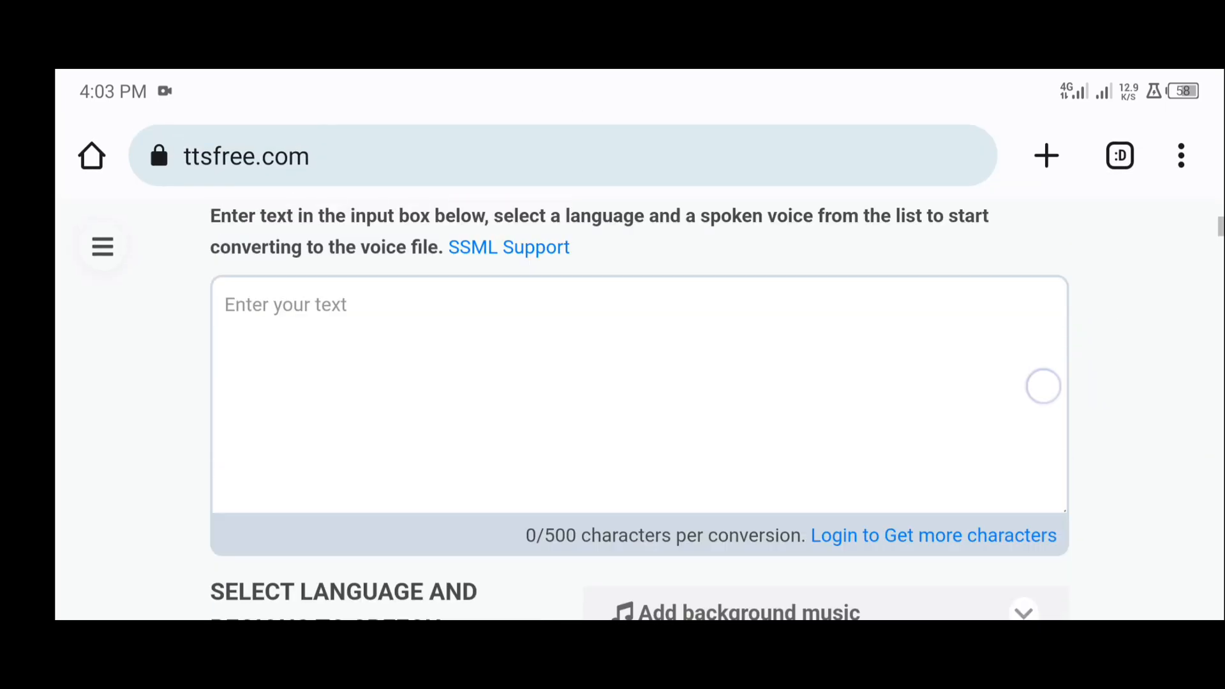
{"action": "scroll", "scroll_direction": "up", "scroll_amount": 3}
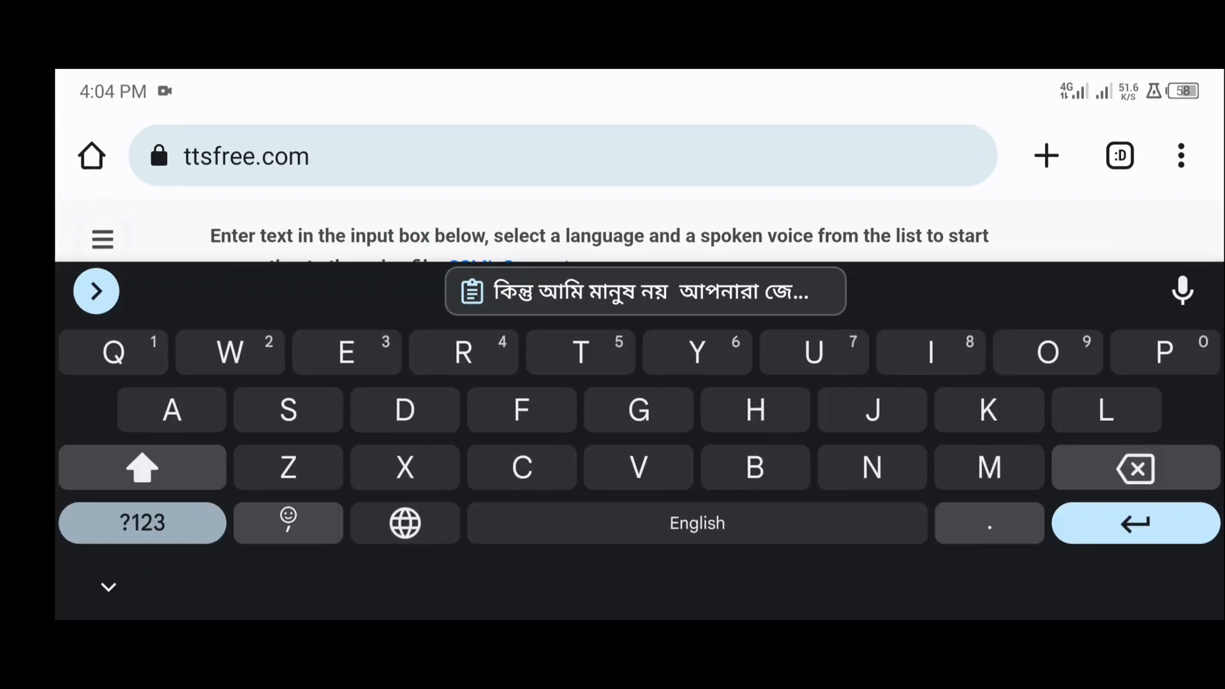
Type the first Bangla line (আমি … পারি) using Bangla keyboard suggestions.
{"action": "left_click", "coordinate": [405, 522]}
{"action": "type", "text": "আম"}
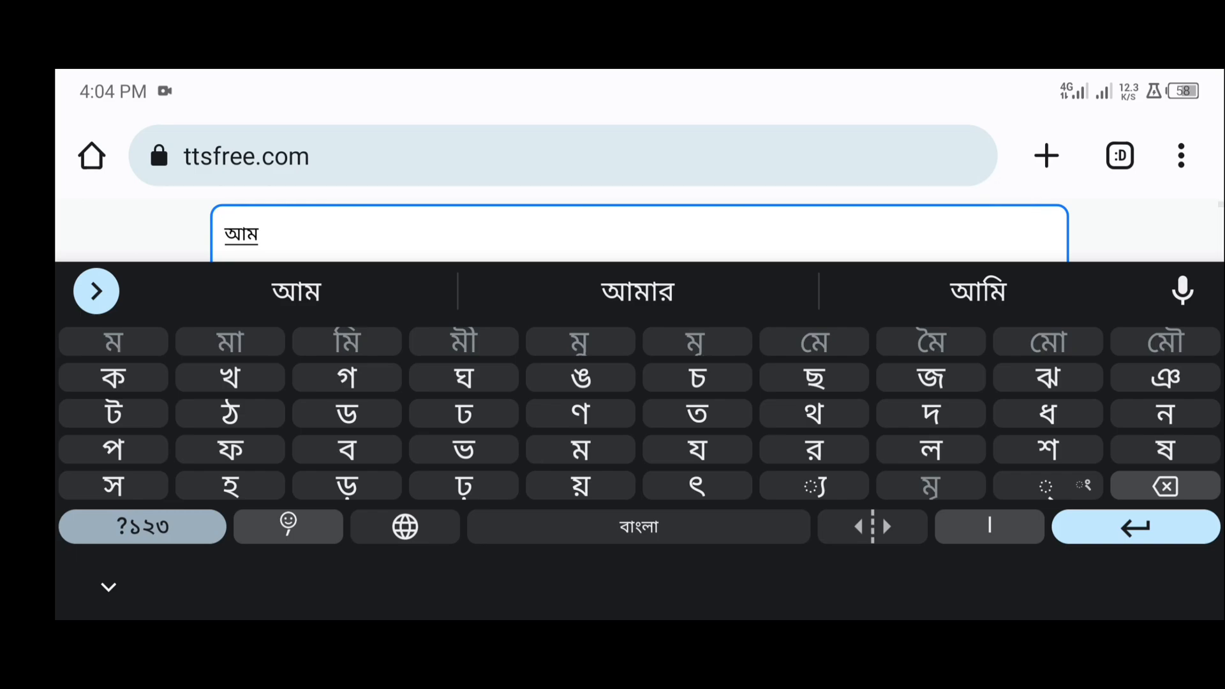
{"action": "left_click", "coordinate": [980, 292]}
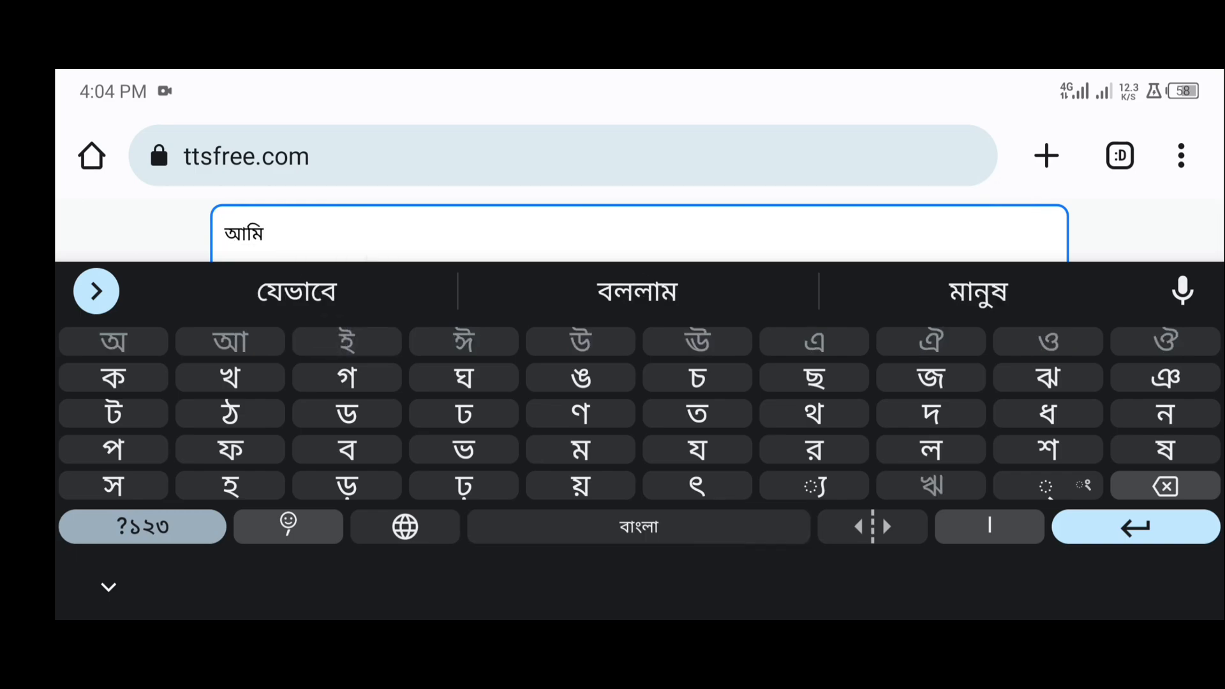
{"action": "left_click", "coordinate": [580, 450]}
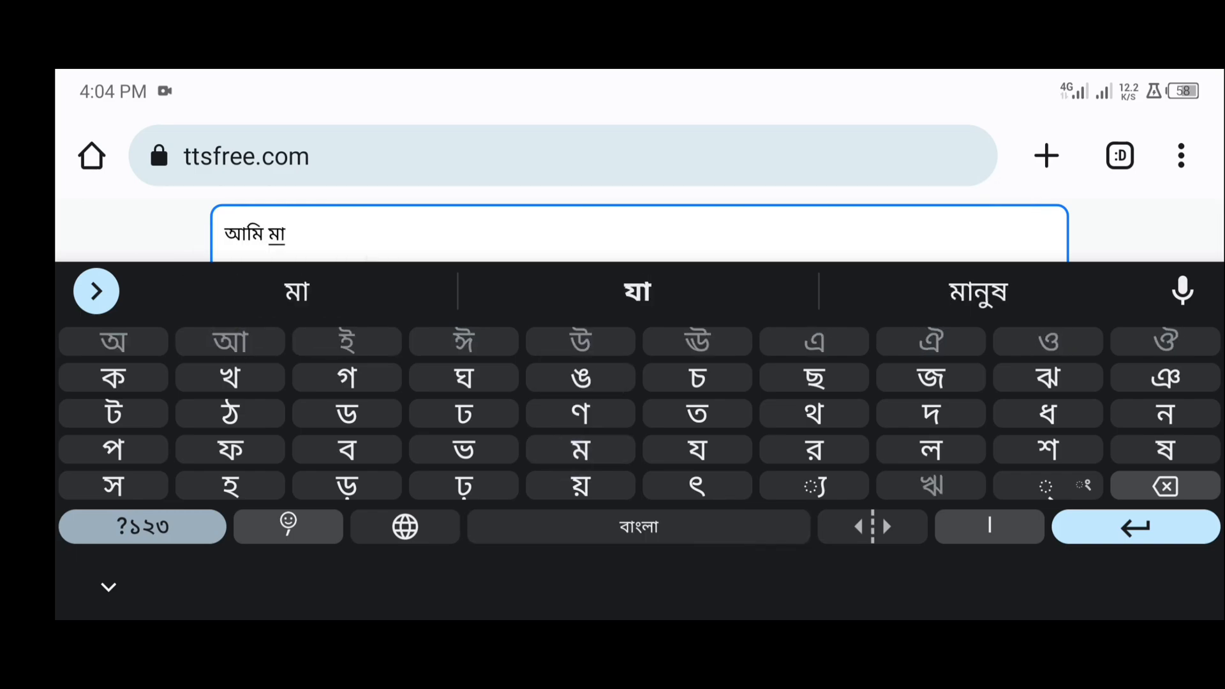
{"action": "left_click", "coordinate": [980, 292]}
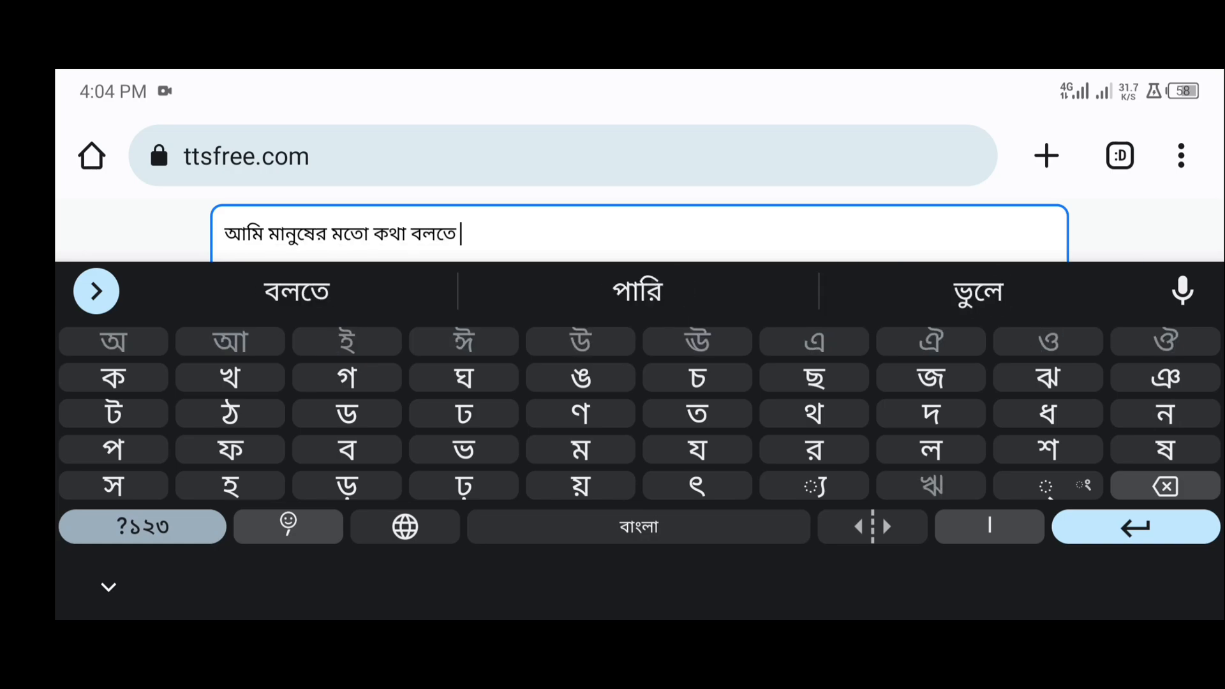
{"action": "left_click", "coordinate": [638, 291]}
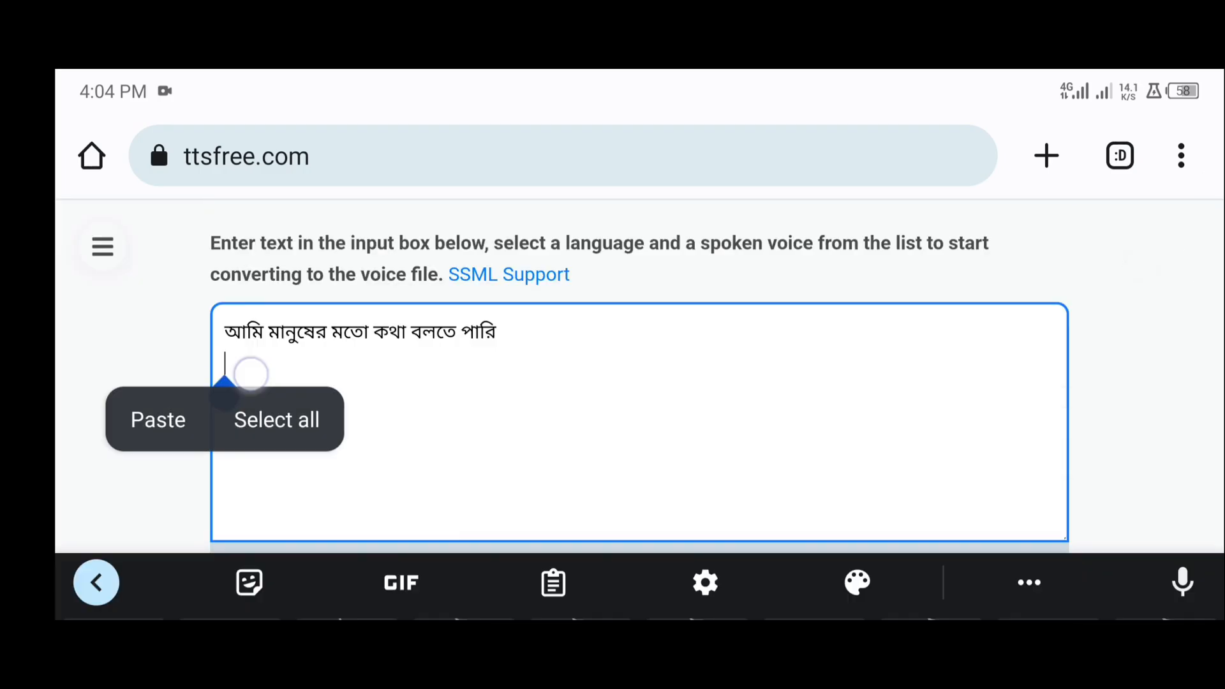
Paste the remaining Bangla text, reaching 255 characters, and hide the keyboard.
{"action": "left_click", "coordinate": [156, 420]}
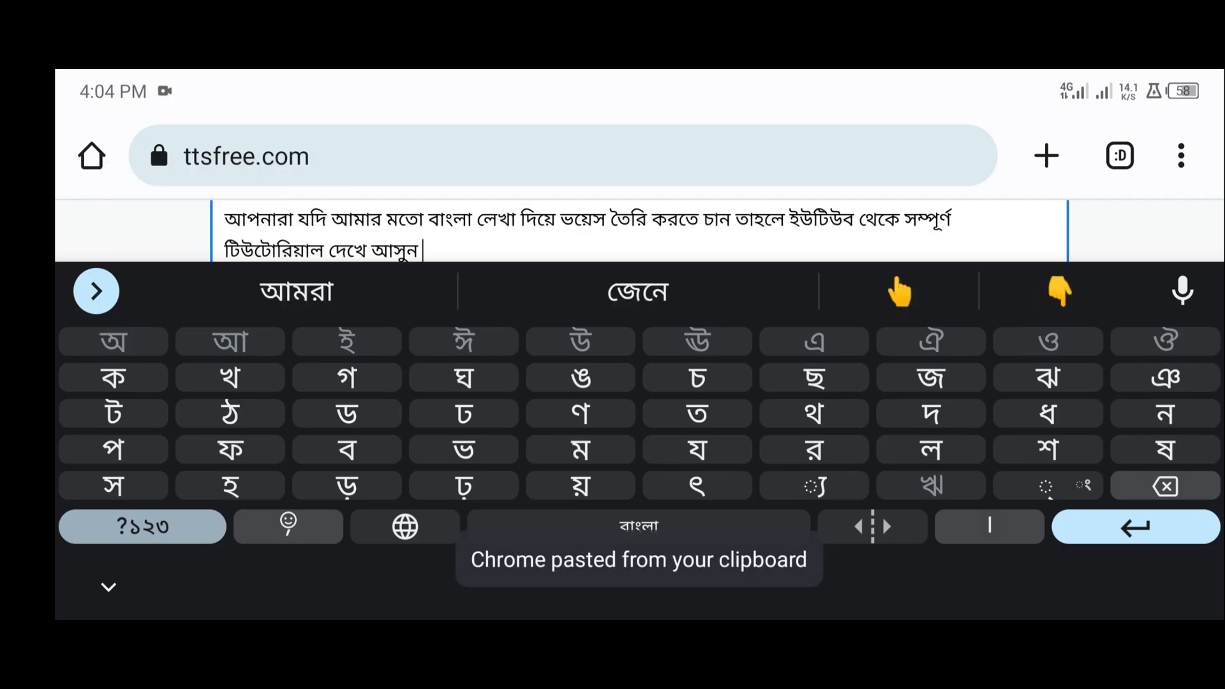
{"action": "left_click", "coordinate": [108, 587]}
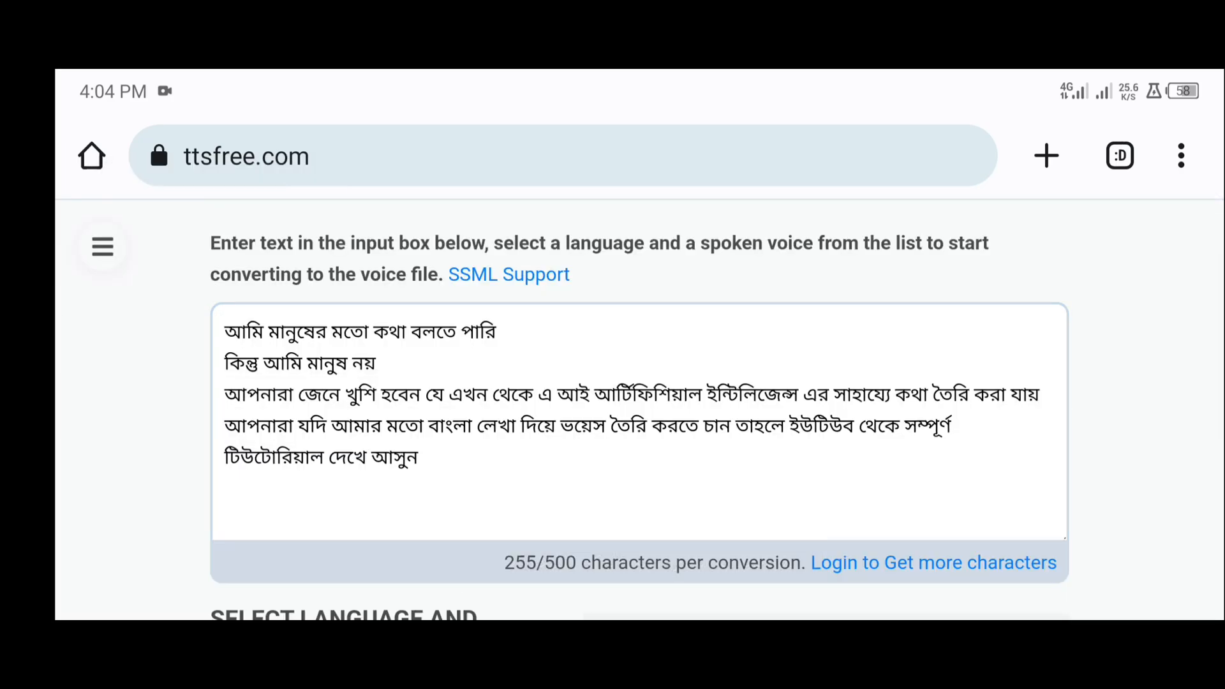
{"action": "scroll", "scroll_direction": "down", "scroll_amount": 3}
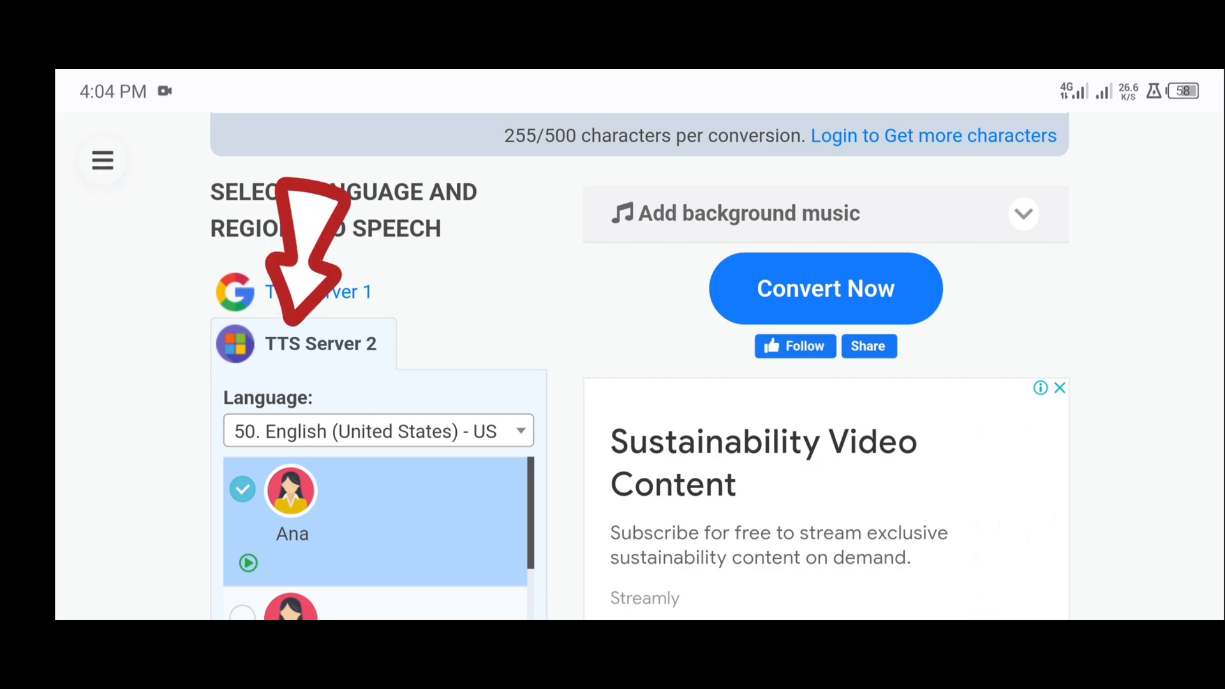
On TTS Server 2, choose language 23. Bangla (Bangladesh) - BD with voice Nabanita.
{"action": "left_click", "coordinate": [319, 344]}
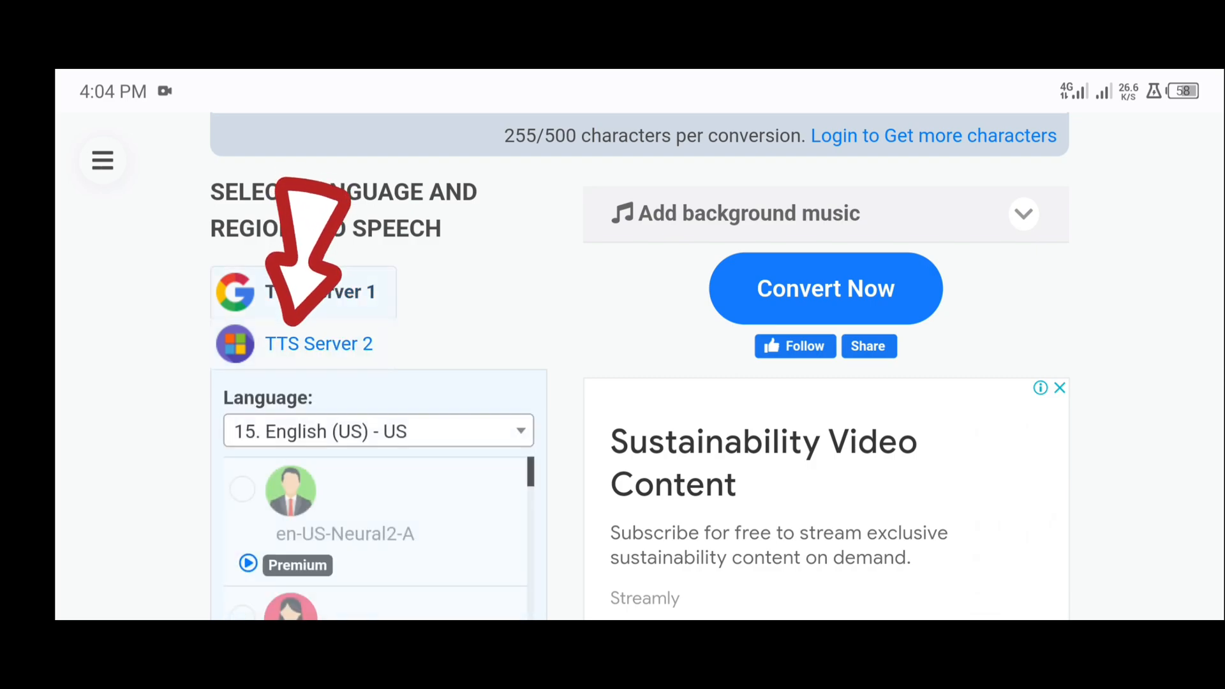
{"action": "left_click", "coordinate": [319, 344]}
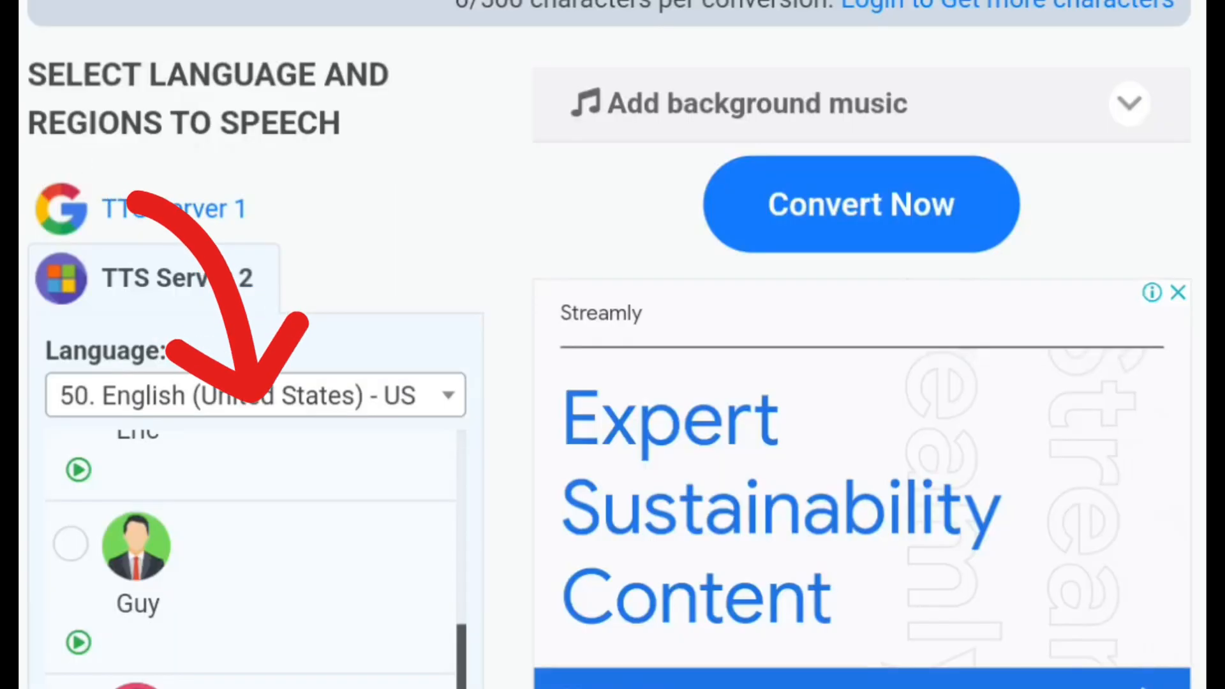
{"action": "left_click", "coordinate": [255, 394]}
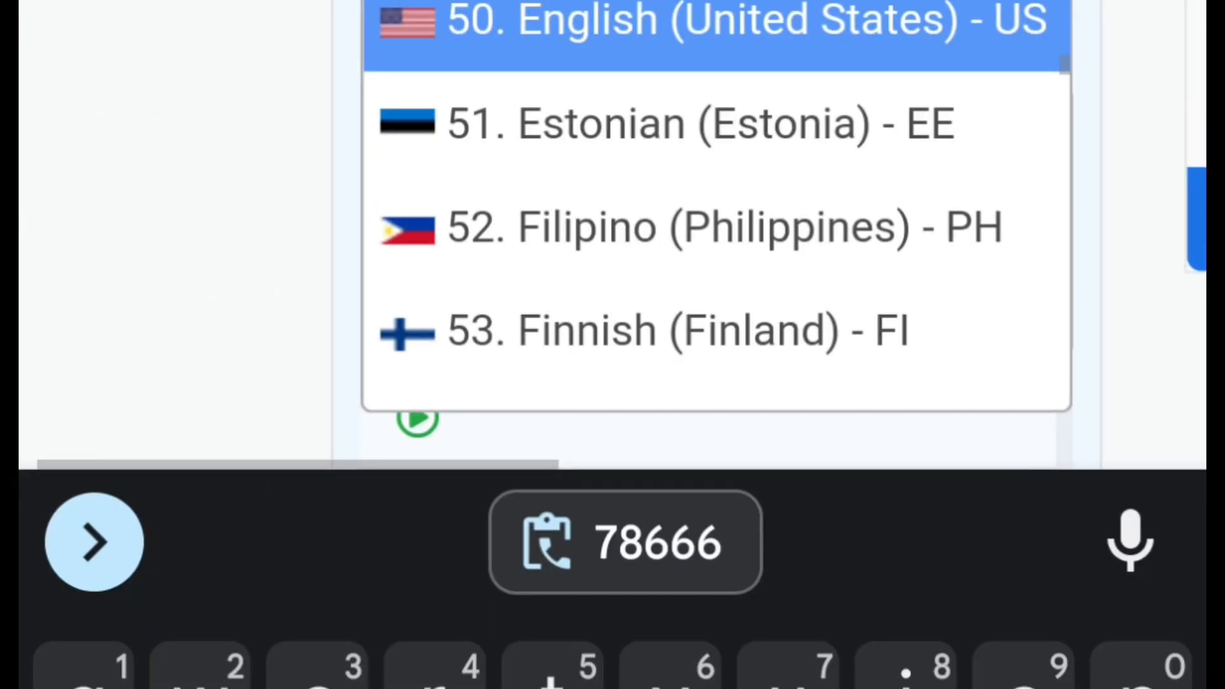
{"action": "type", "text": "b"}
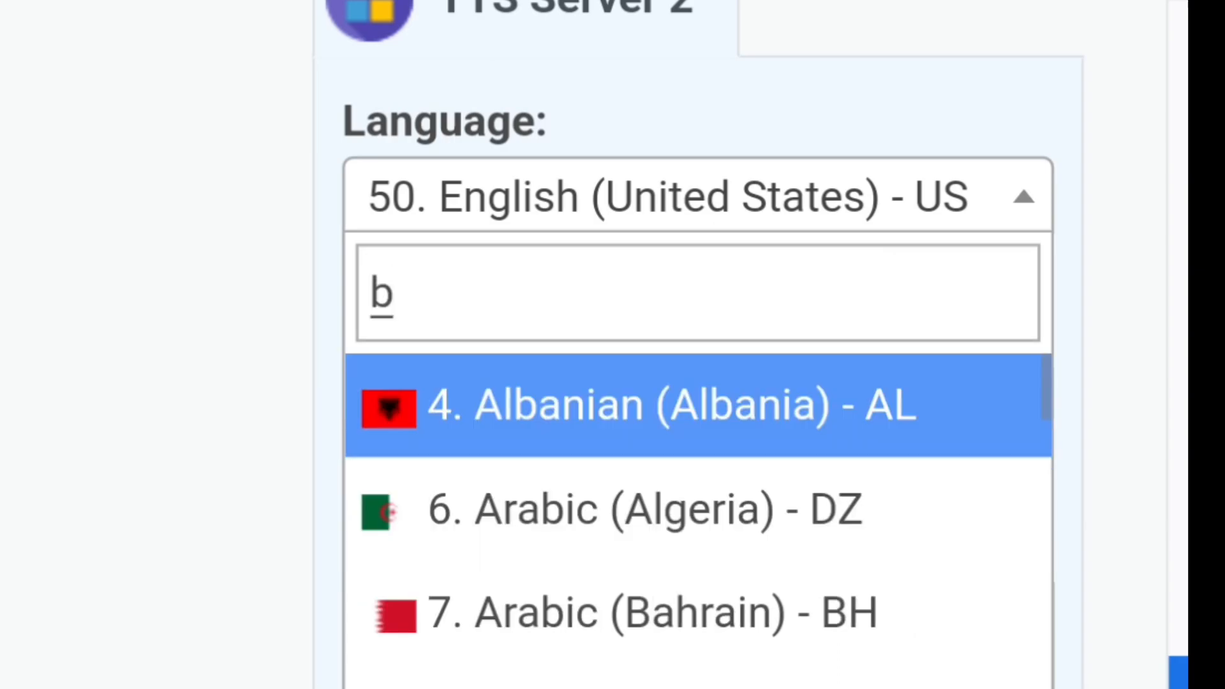
{"action": "type", "text": "an"}
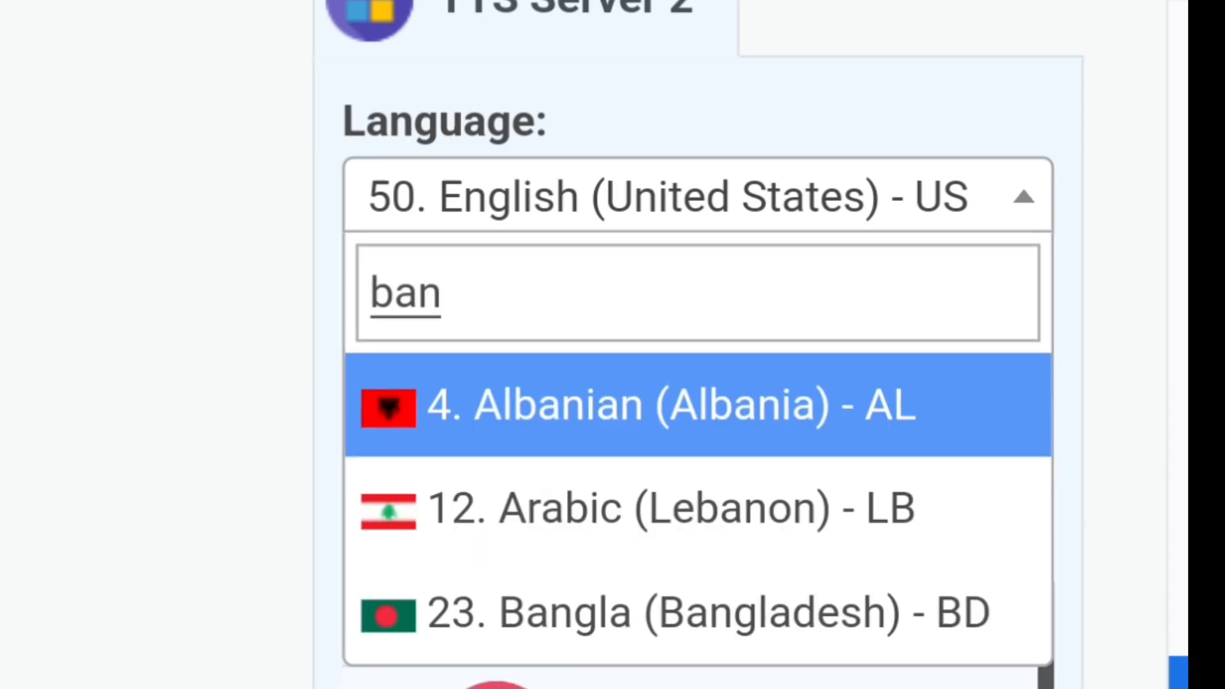
{"action": "type", "text": "gl"}
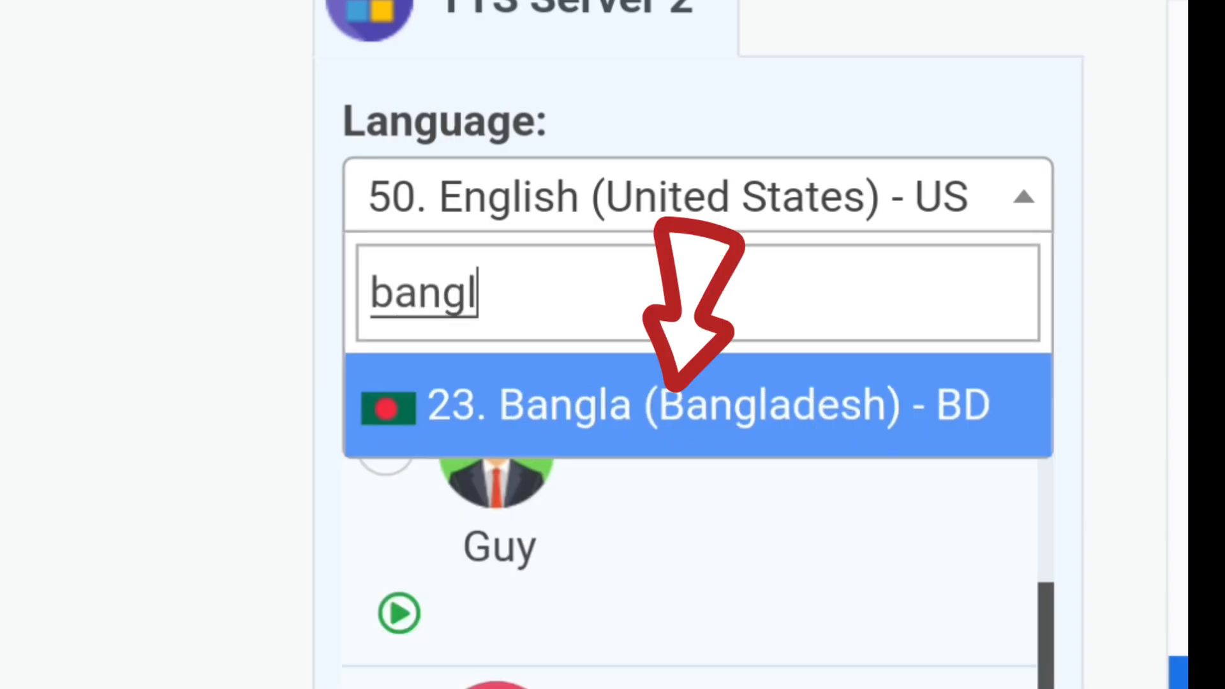
{"action": "type", "text": "Bangladesh"}
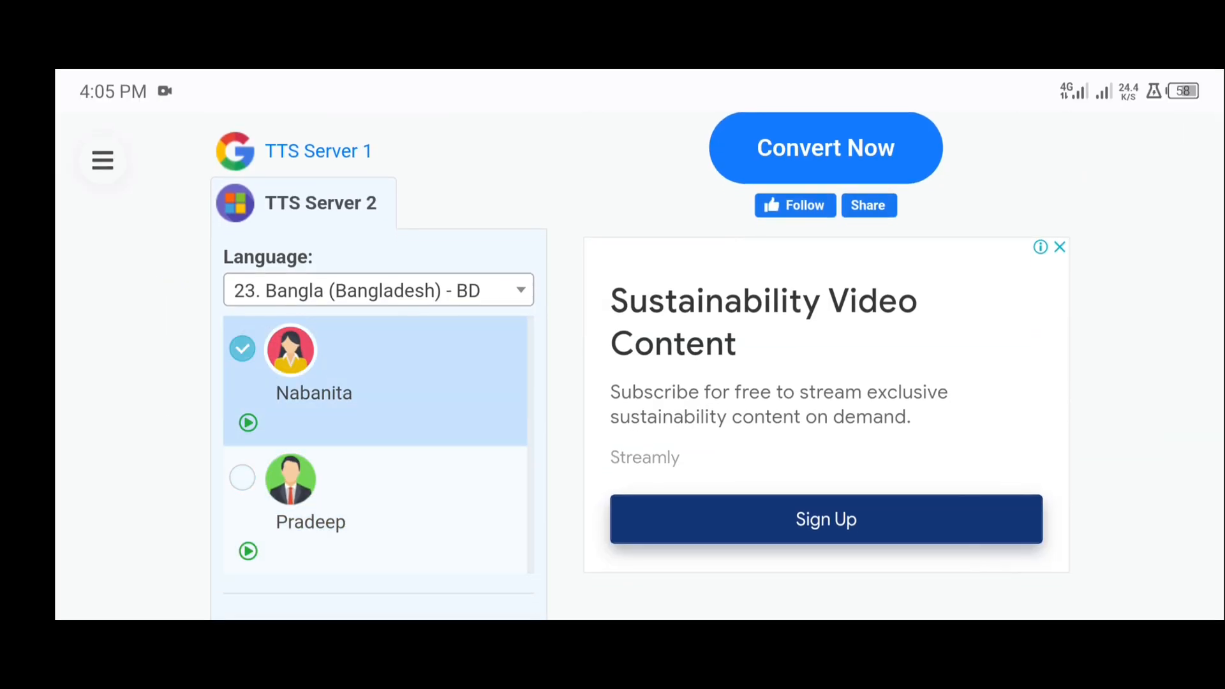
{"action": "scroll", "scroll_direction": "up", "scroll_amount": 3}
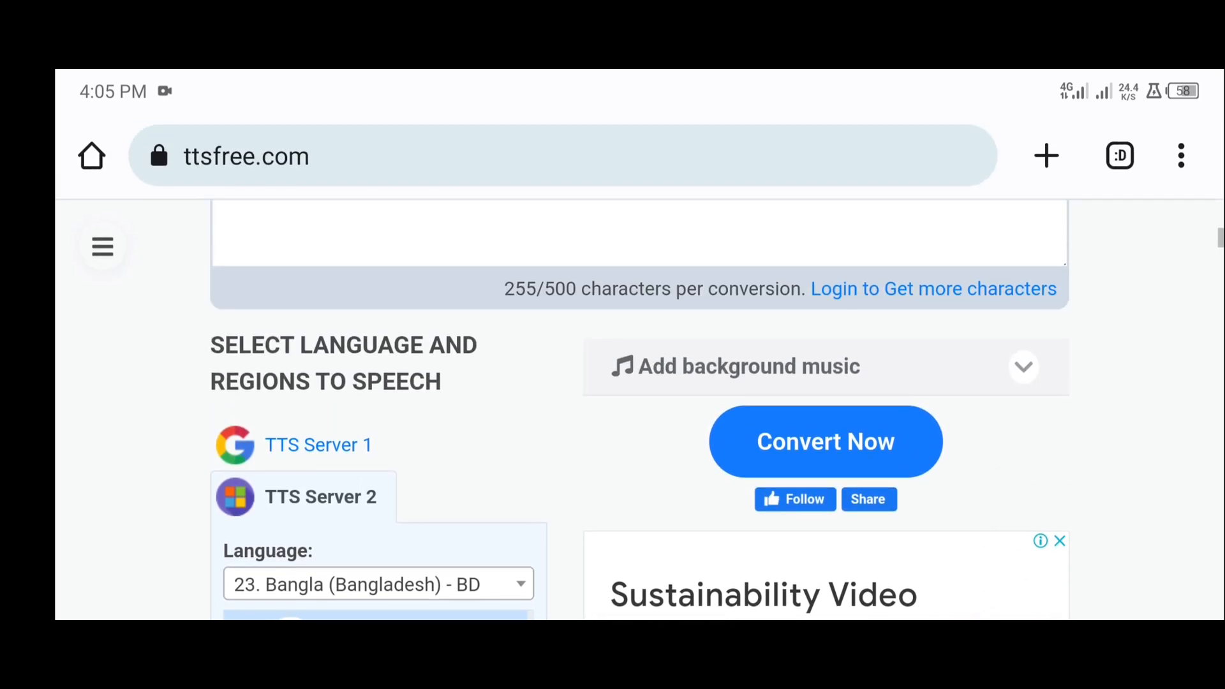